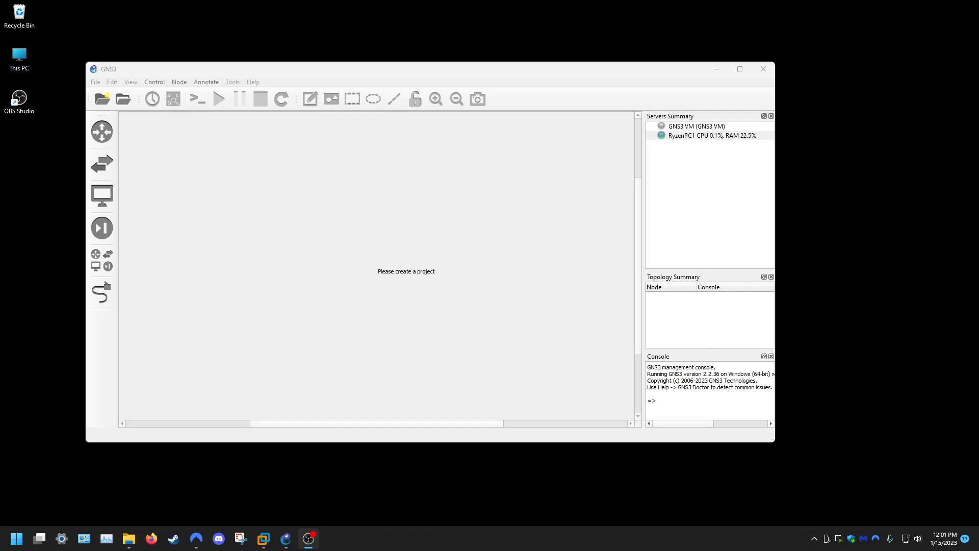
After checking GNS3's Servers Summary, bring up NordVPN's Connection settings page
click(711, 135)
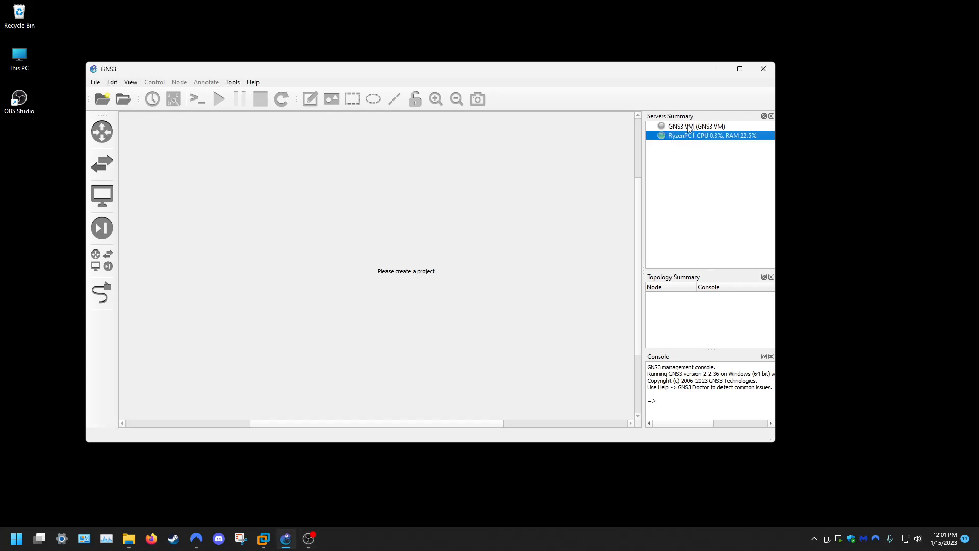
mouse_move(736, 134)
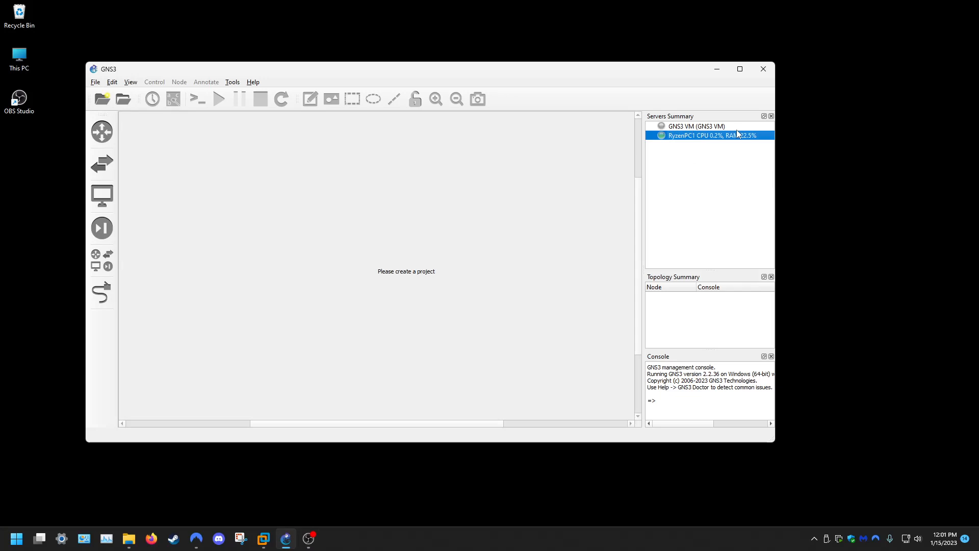
mouse_move(709, 136)
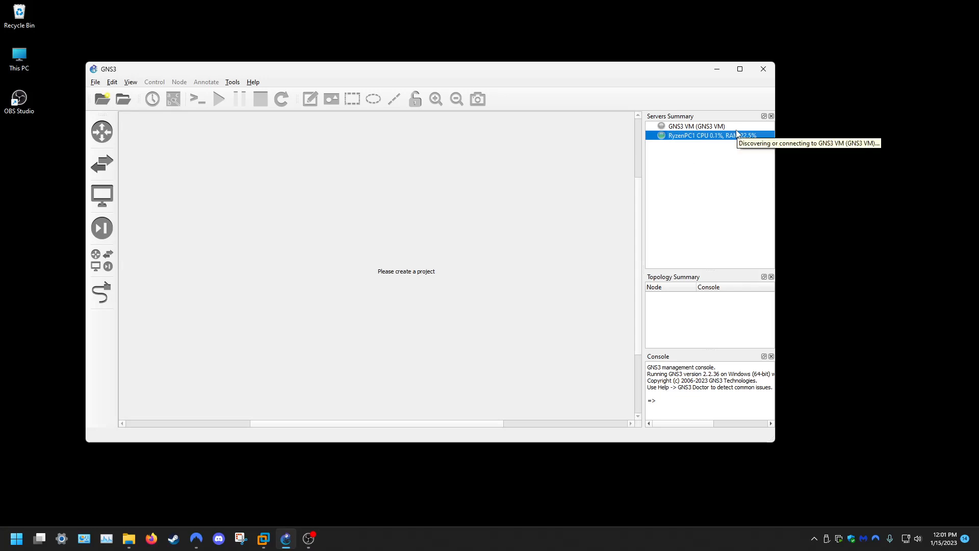
mouse_move(351, 194)
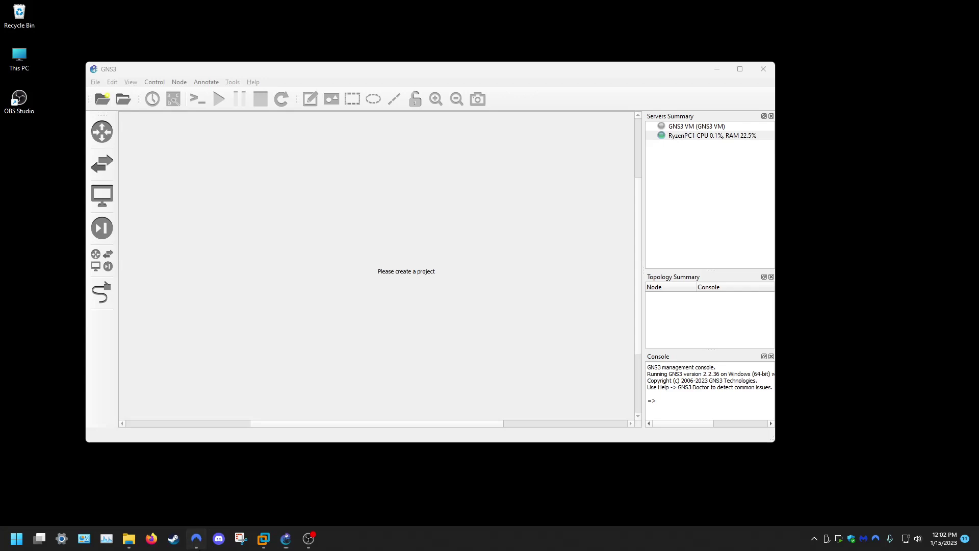
click(196, 537)
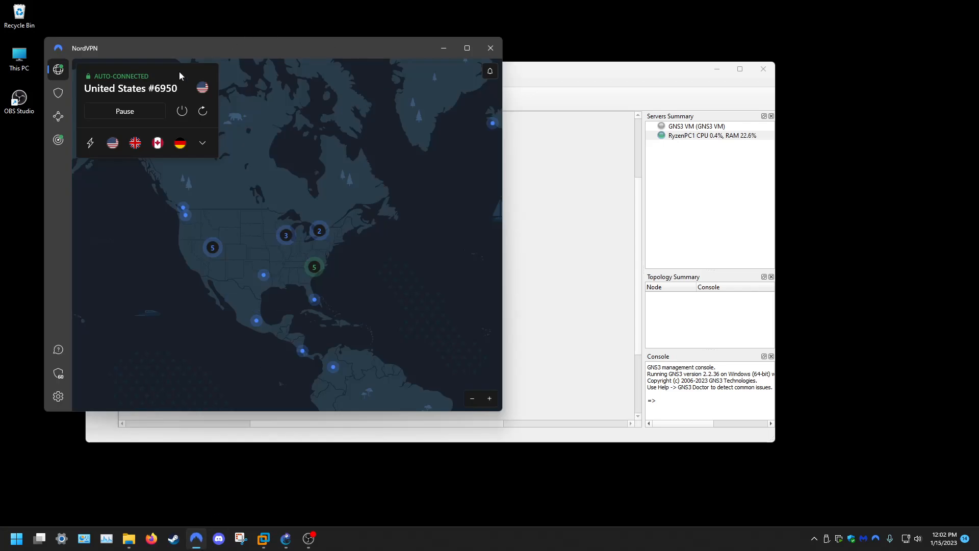
click(57, 395)
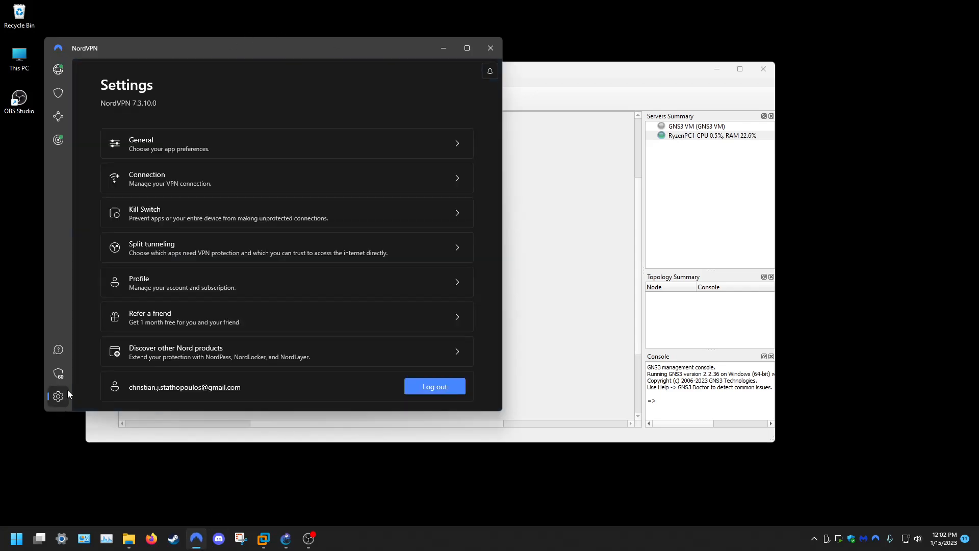
mouse_move(58, 406)
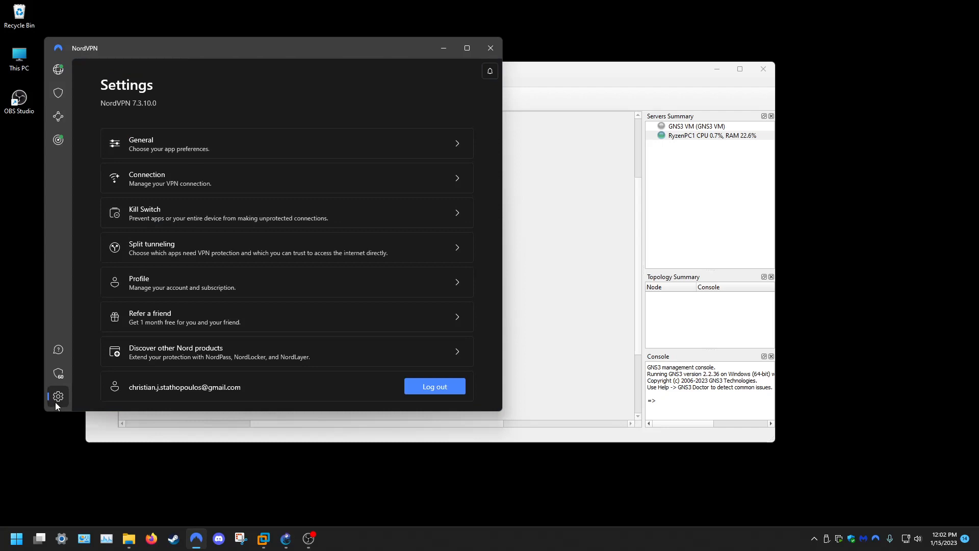
click(285, 177)
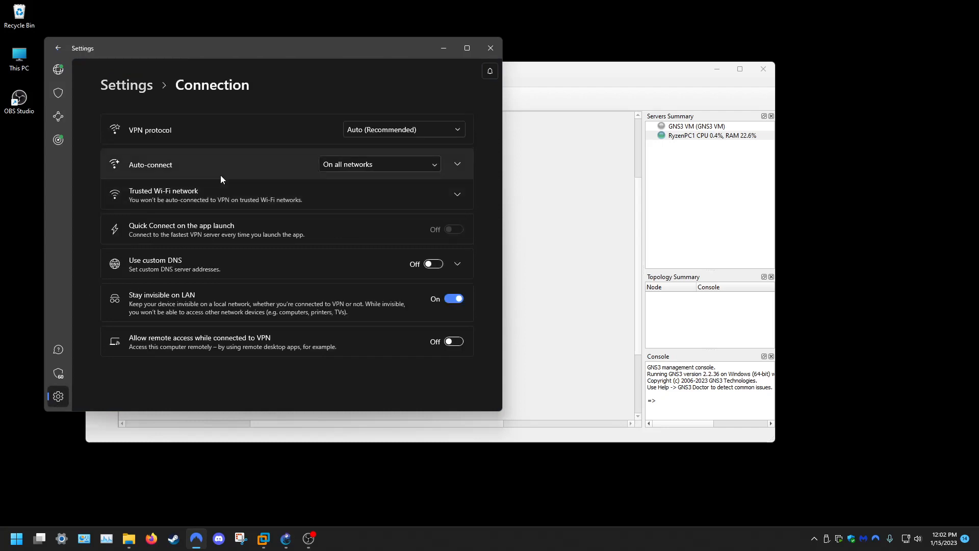
mouse_move(337, 243)
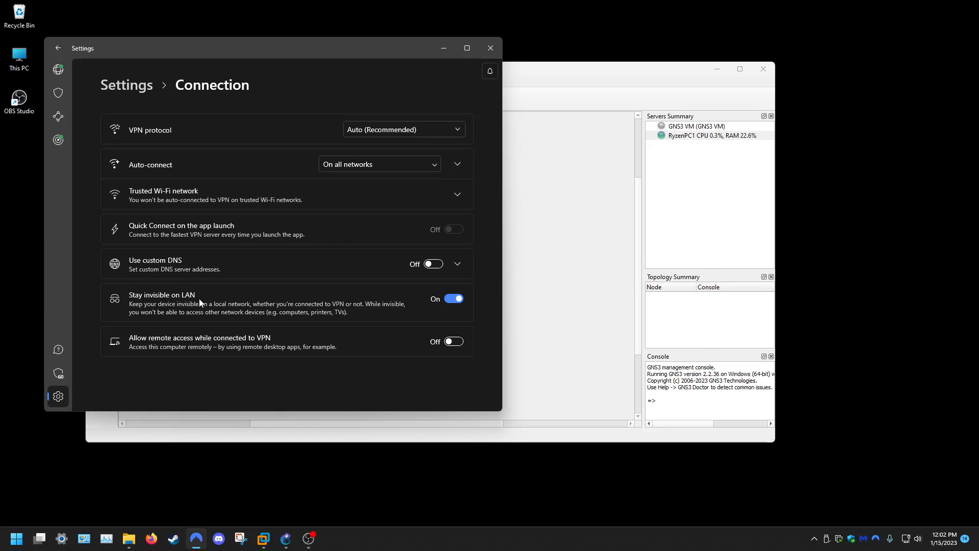
mouse_move(220, 312)
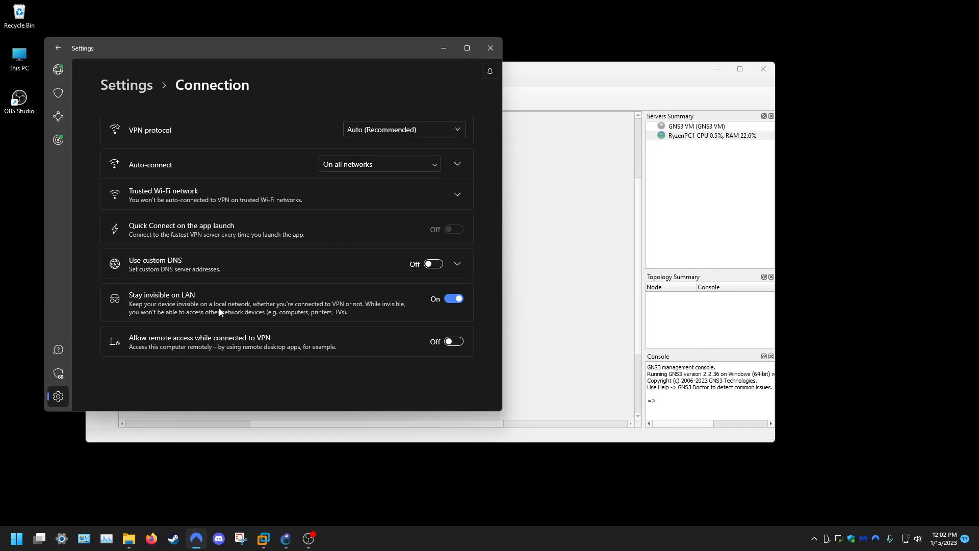
mouse_move(364, 309)
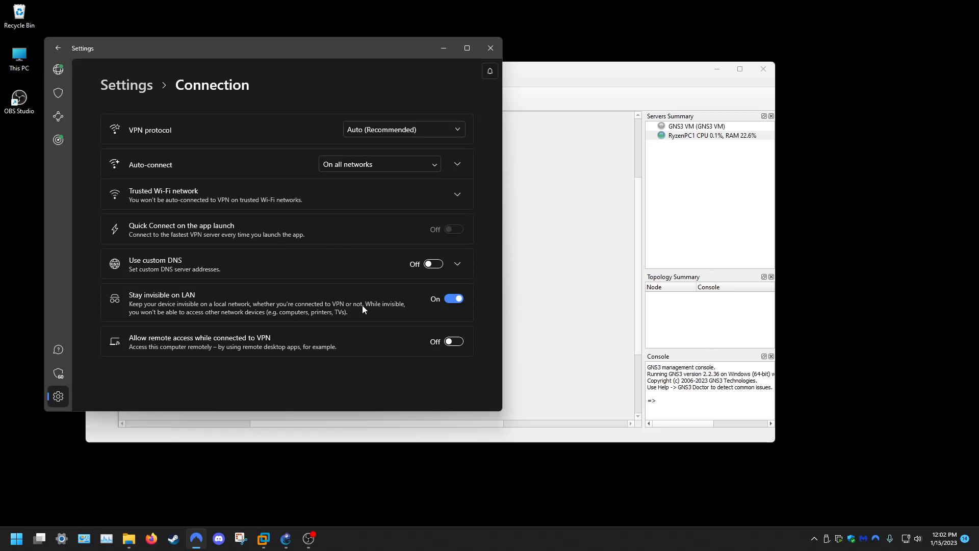
Switch 'Stay invisible on LAN' off so the GNS3 VM can be reached
click(452, 299)
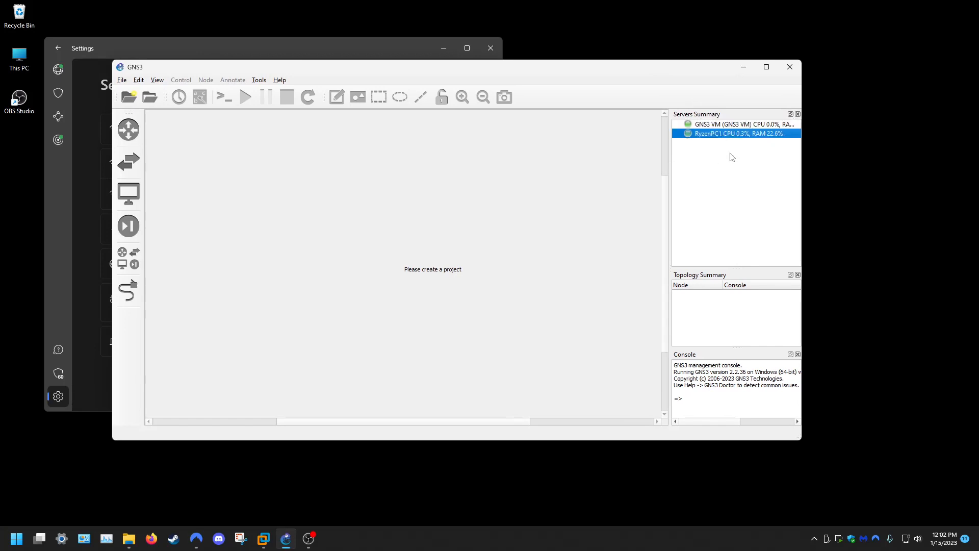
mouse_move(753, 74)
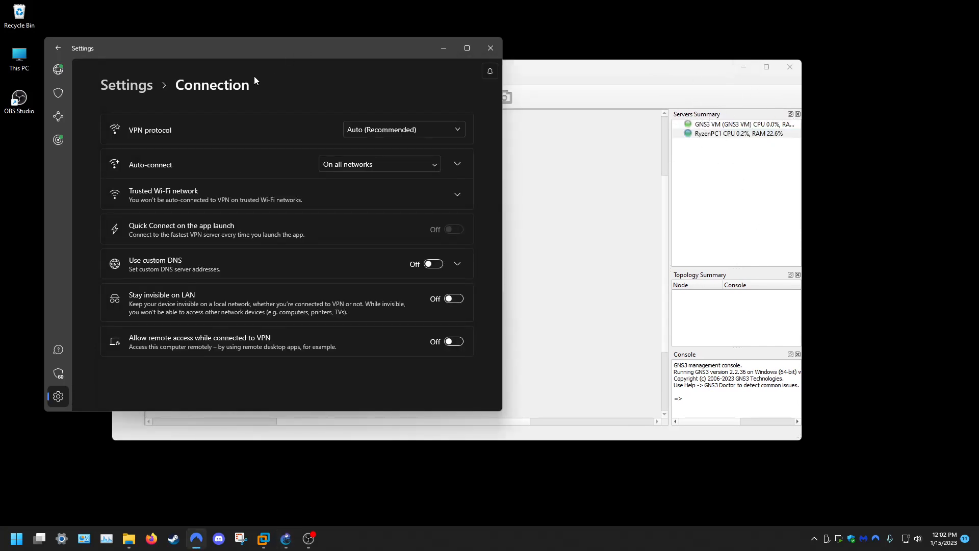
mouse_move(832, 154)
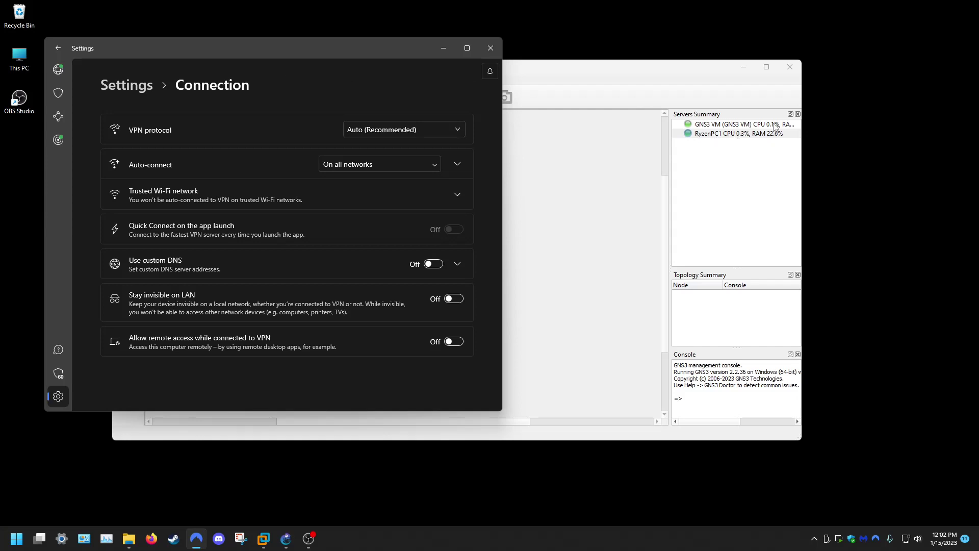
mouse_move(307, 83)
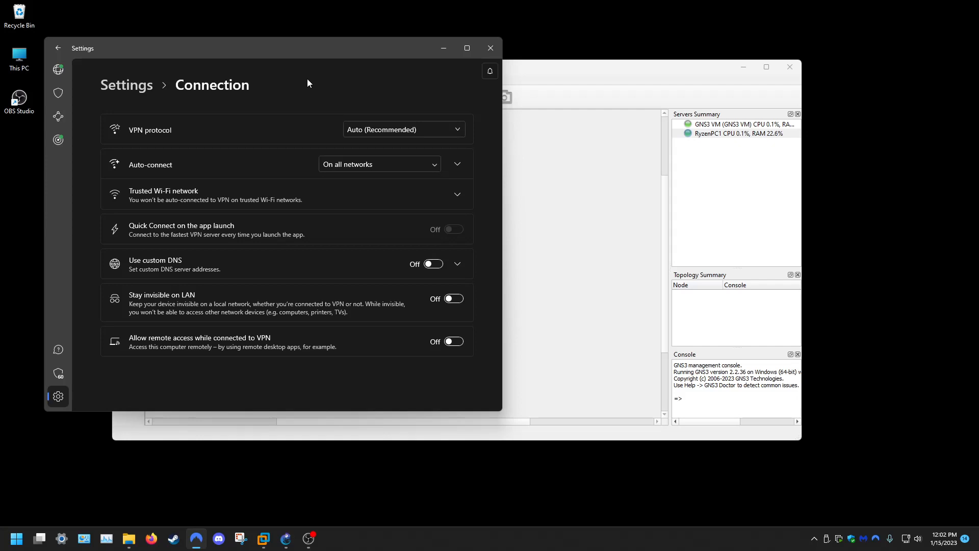
mouse_move(377, 100)
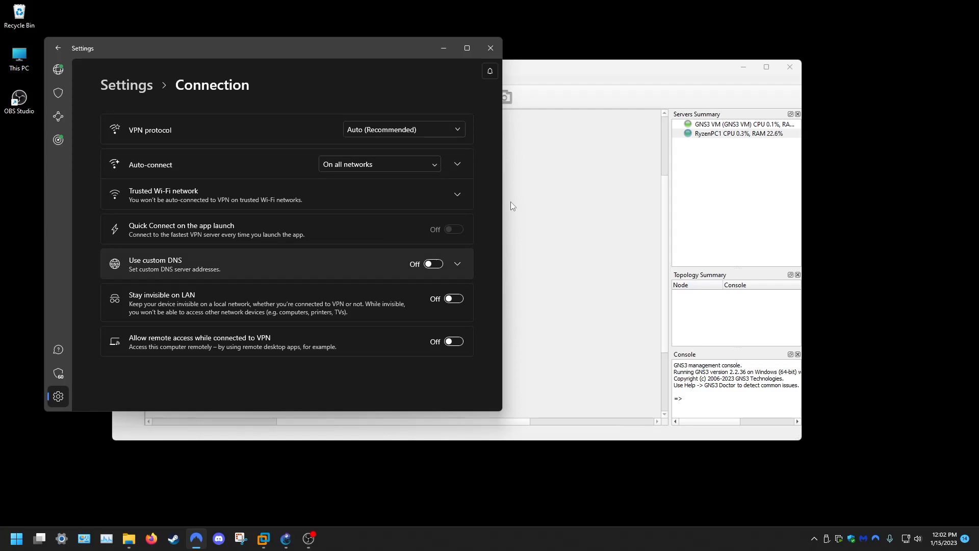
mouse_move(871, 437)
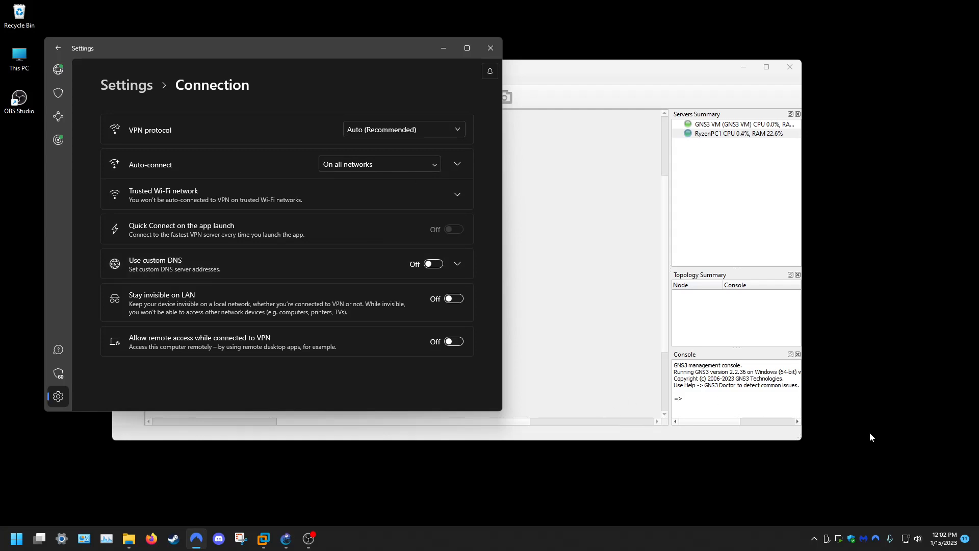
mouse_move(815, 539)
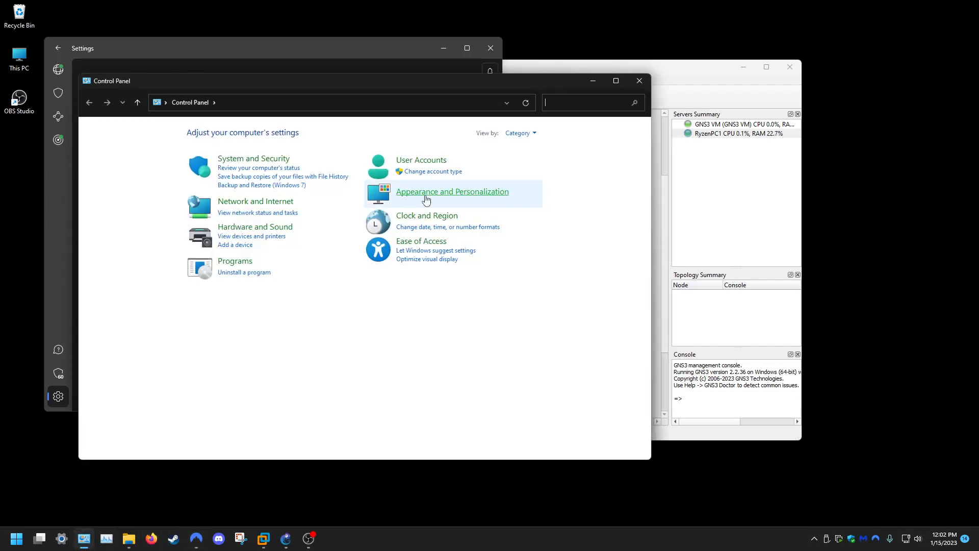
mouse_move(255, 201)
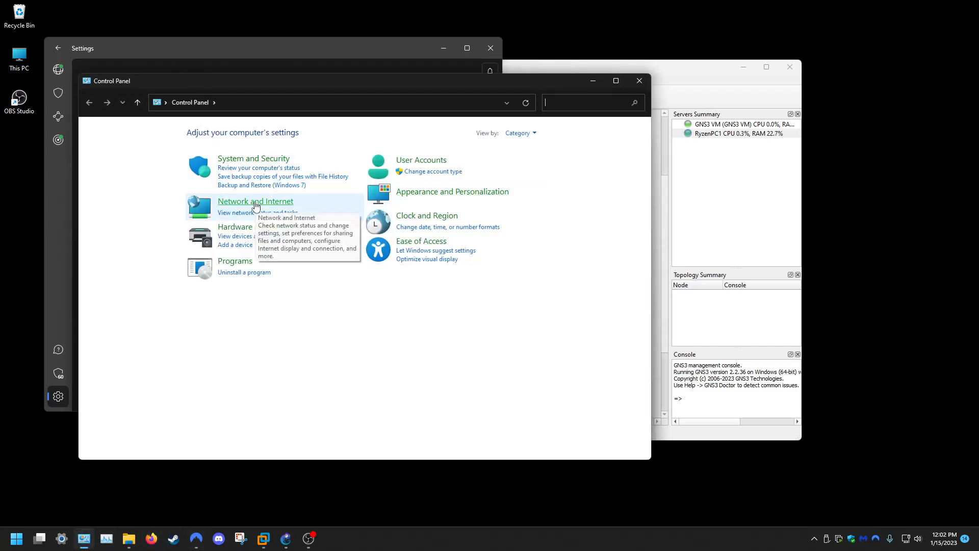
Check the Network Connections list of VMware and NordLynx adapters, then close it
click(255, 201)
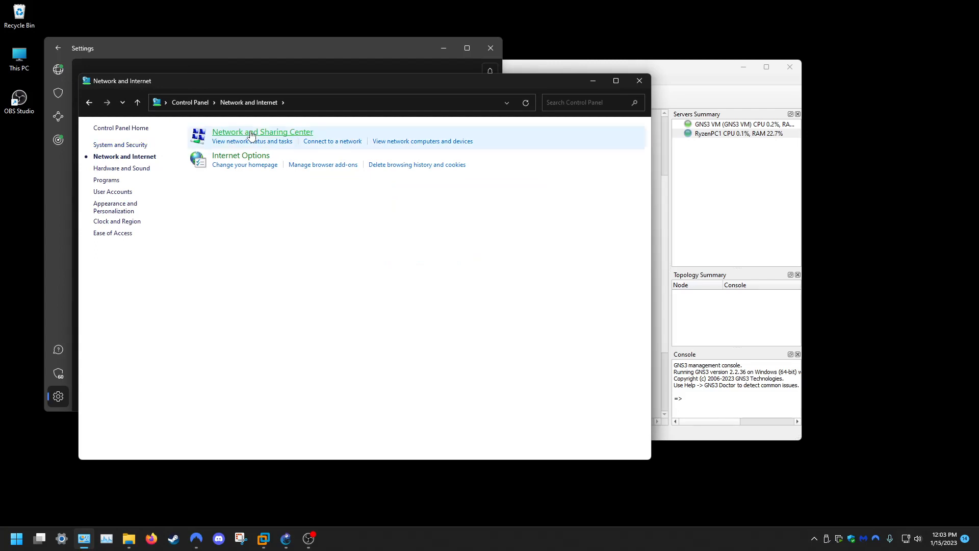
click(262, 132)
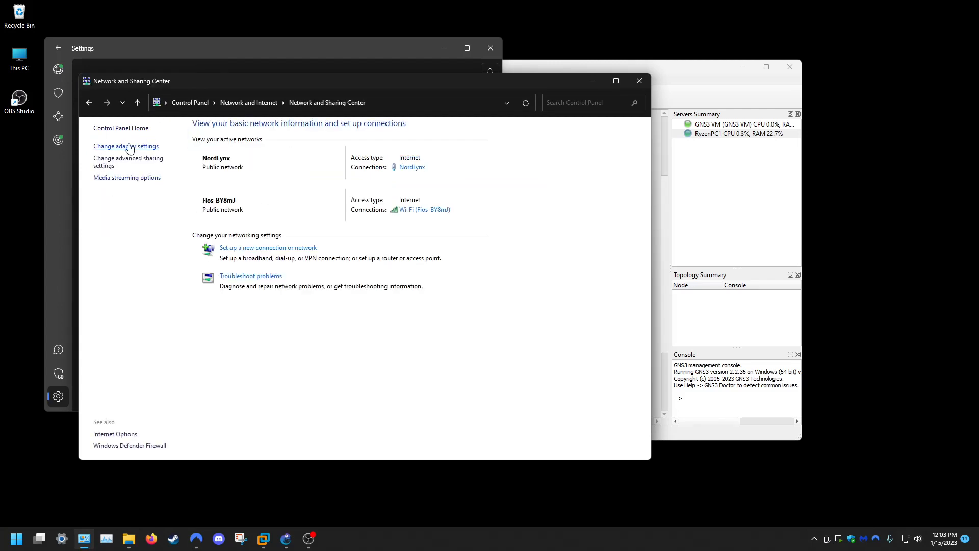
click(125, 146)
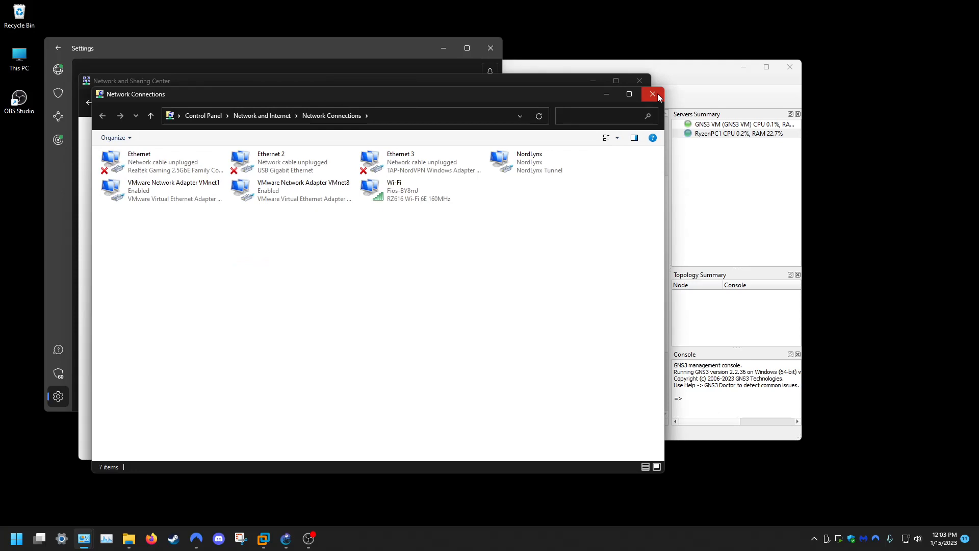
click(652, 94)
text(con)
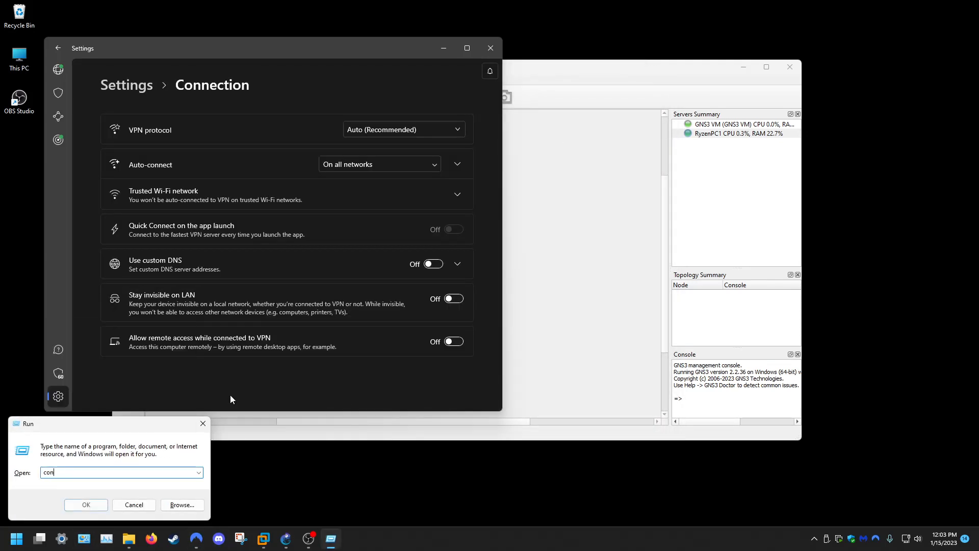
From Control Panel, reach Network Connections showing VMnet1, VMnet8, NordLynx and Wi-Fi adapters
click(86, 505)
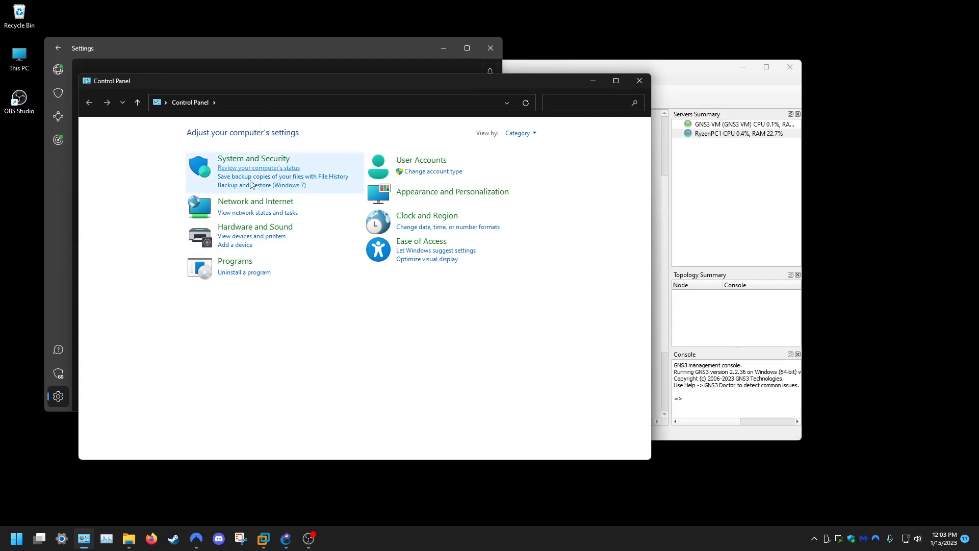
click(255, 201)
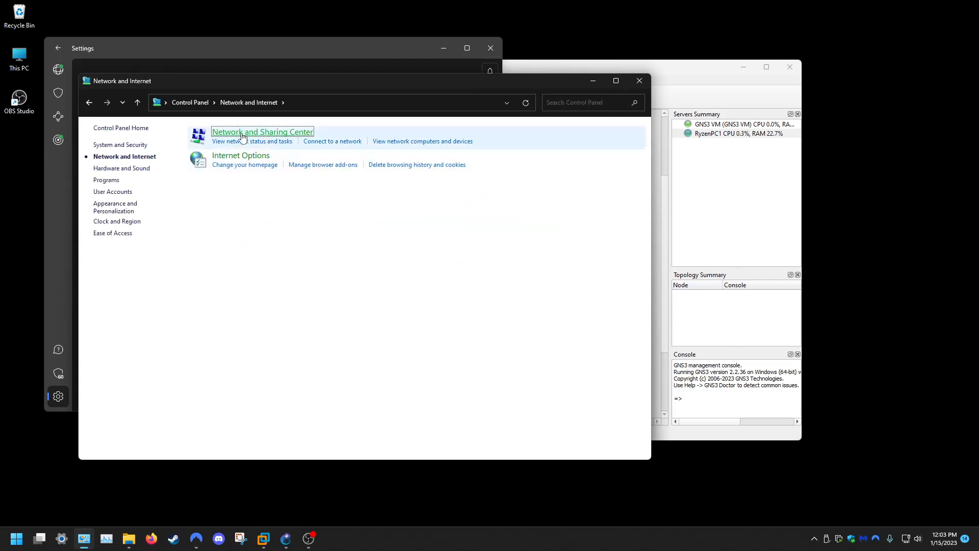
click(262, 131)
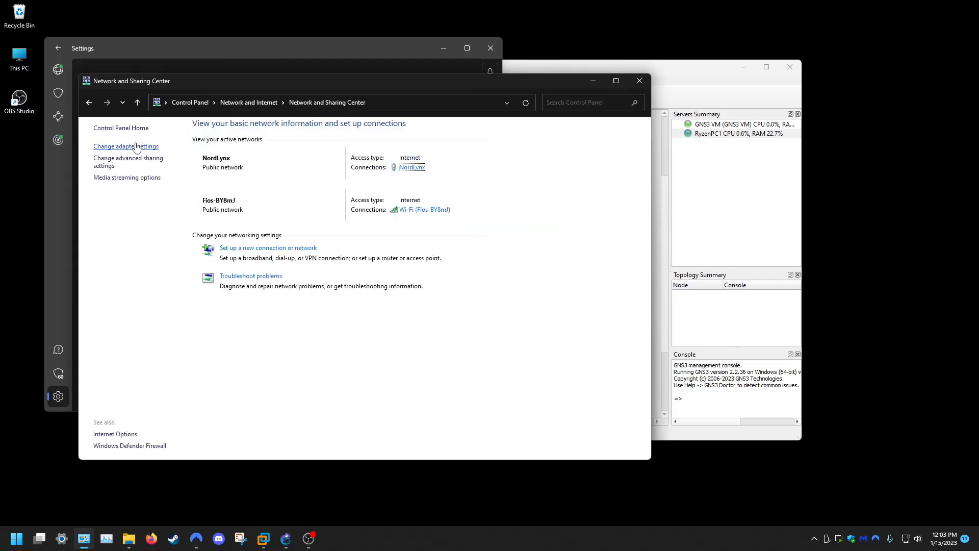
click(125, 145)
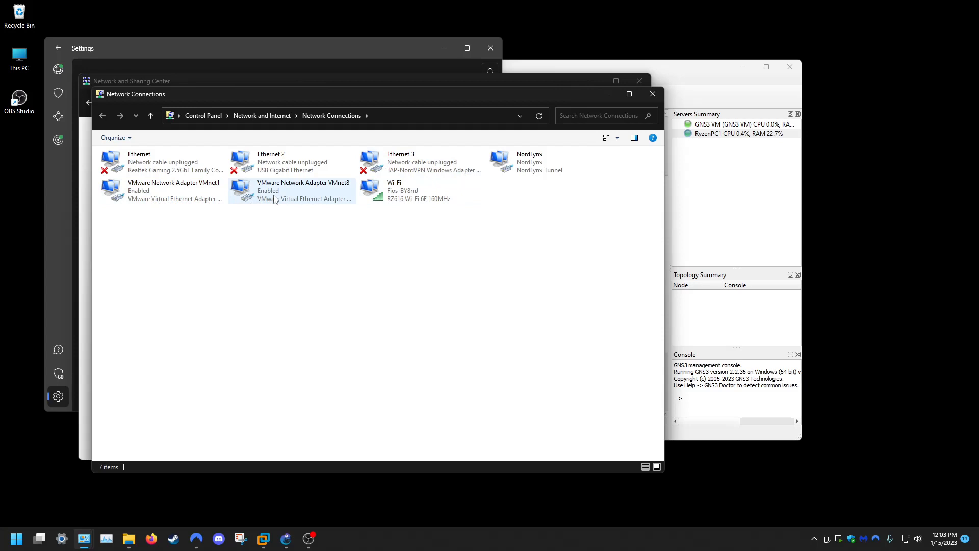
Disable VMnet1, then re-enable VMnet8 so both VMware adapters show Enabled
right_click(161, 191)
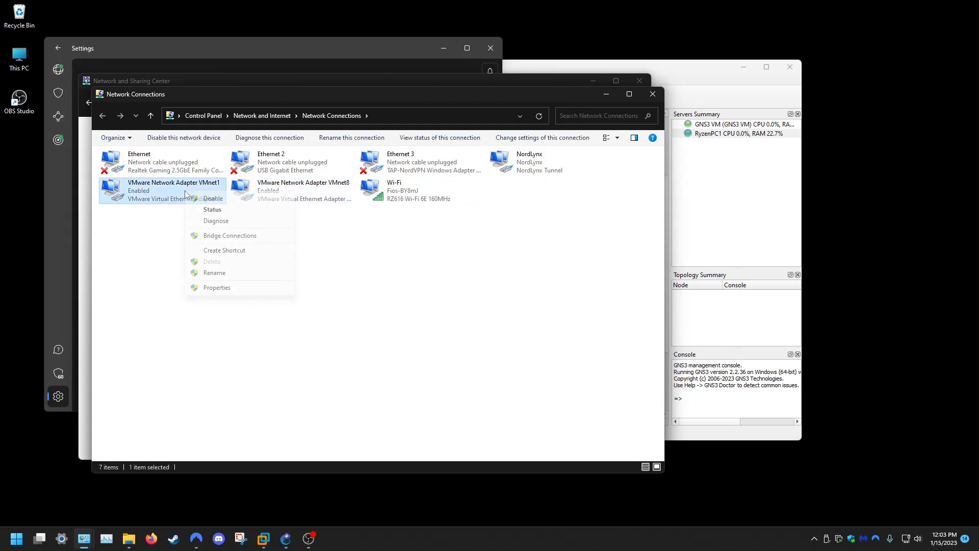
click(213, 198)
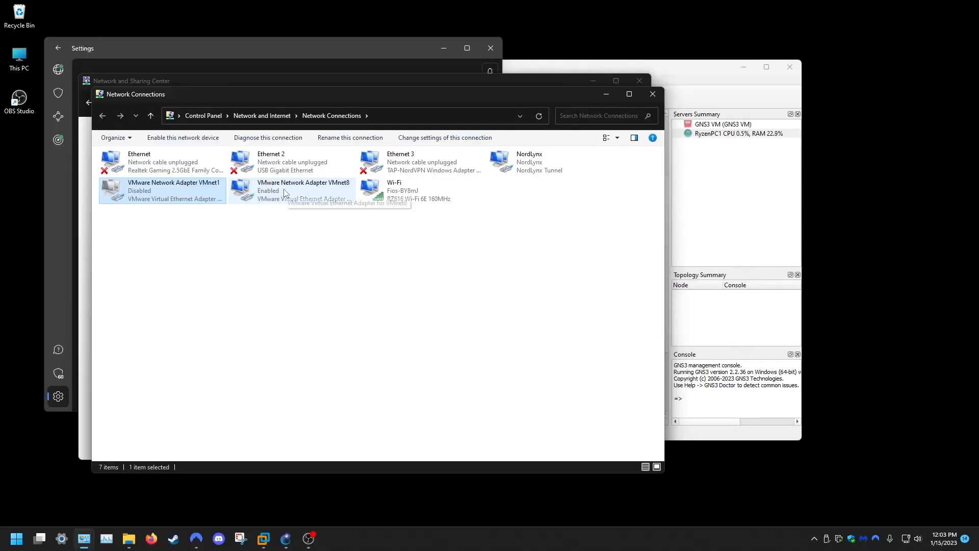
right_click(304, 191)
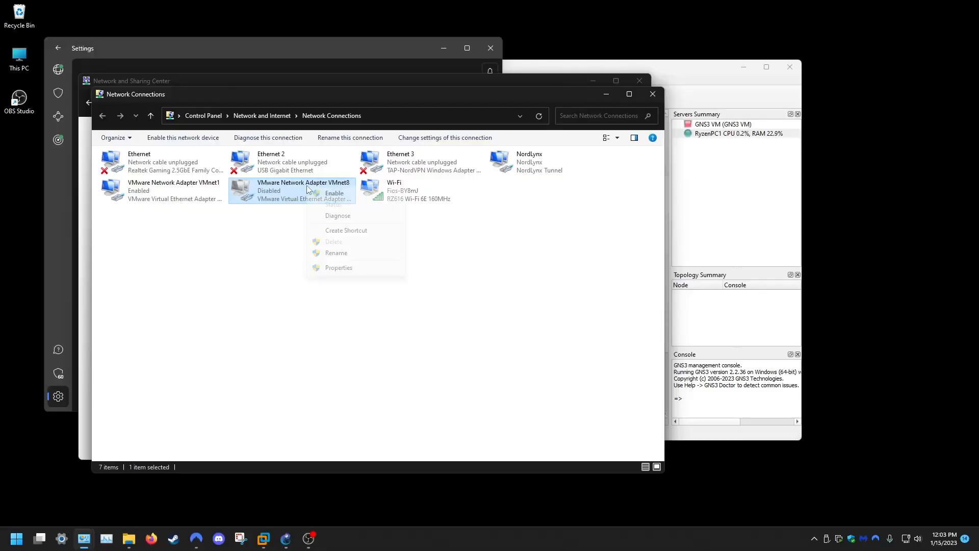
click(334, 191)
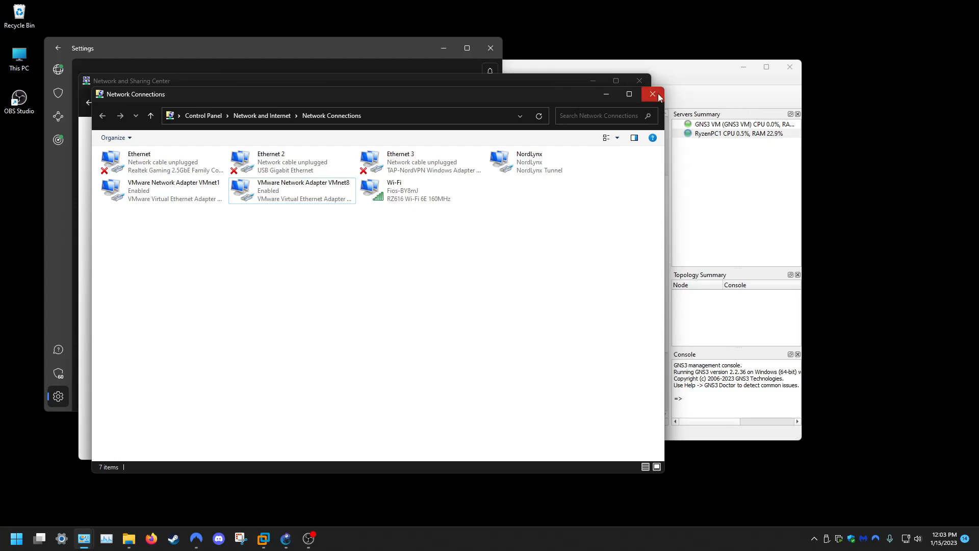
Close Network Connections, quit GNS3 and dismiss NordVPN settings, leaving VMware Workstation visible
click(652, 94)
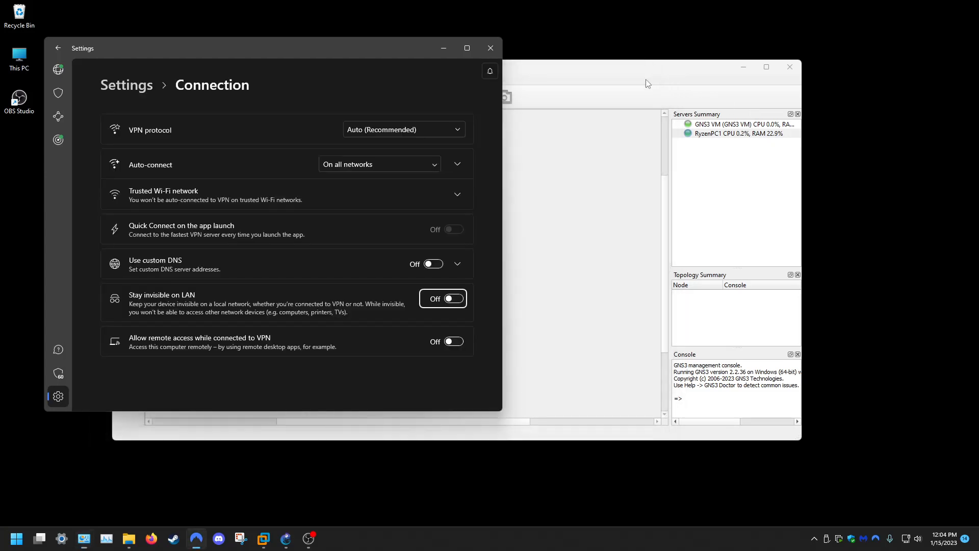
mouse_move(354, 479)
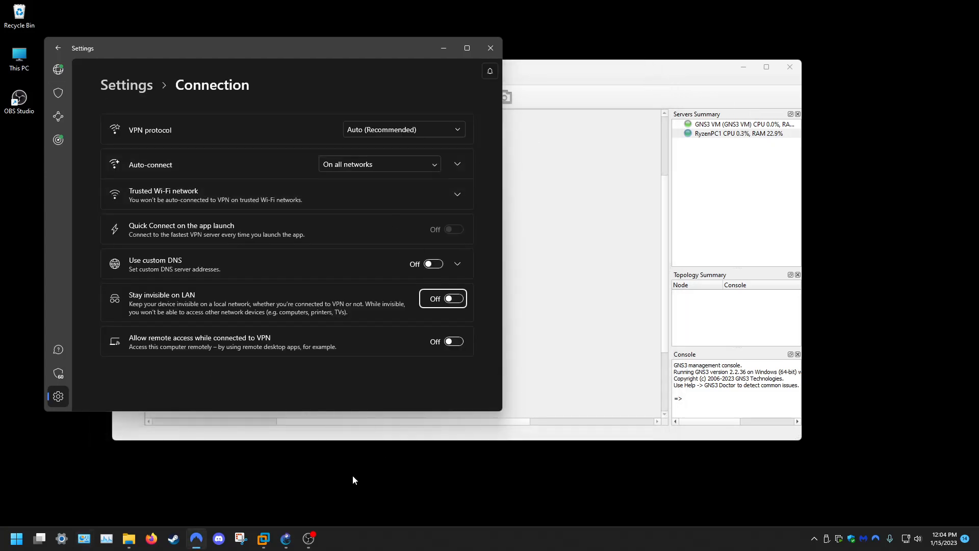
click(788, 67)
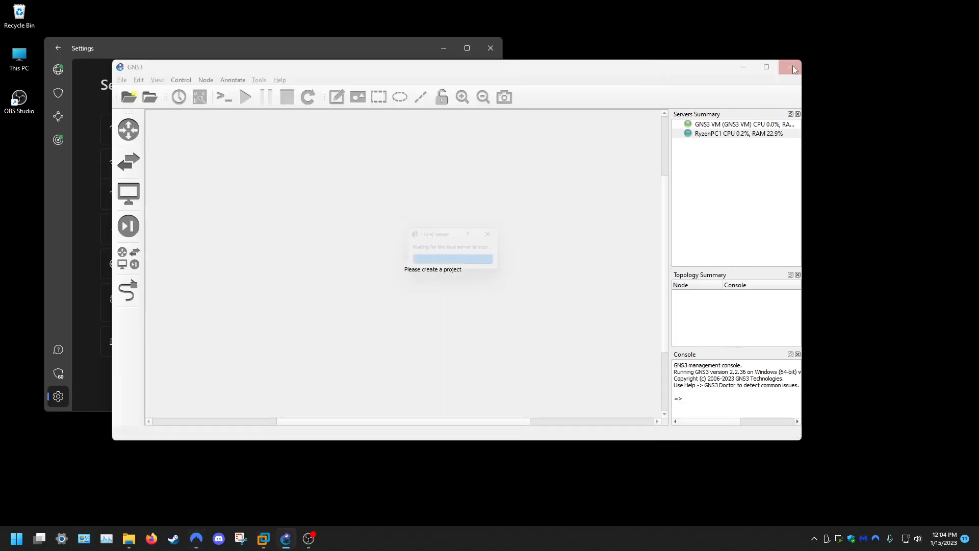
click(789, 68)
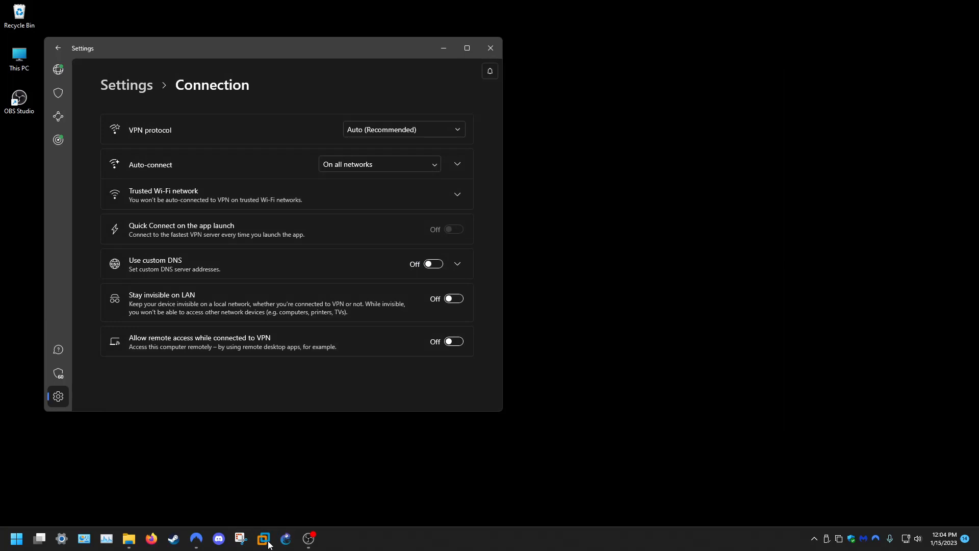
mouse_move(490, 48)
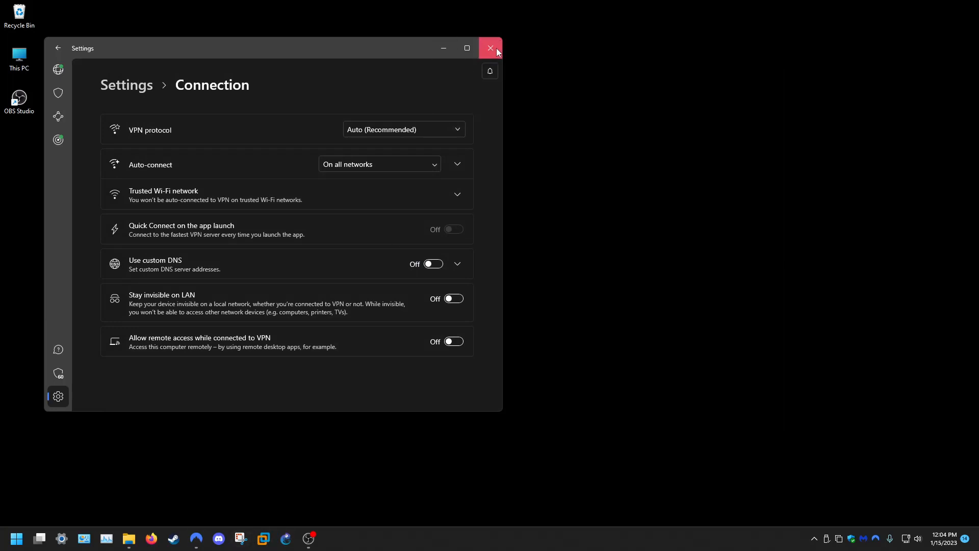
click(491, 48)
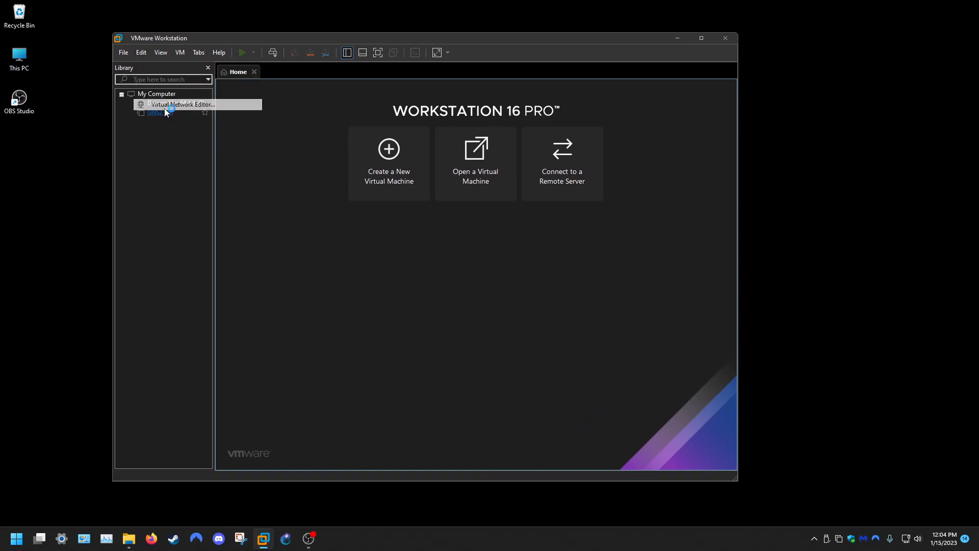
Bring up the Virtual Network Editor listing VMnet0 bridged, VMnet1 host-only and VMnet8 NAT
click(181, 104)
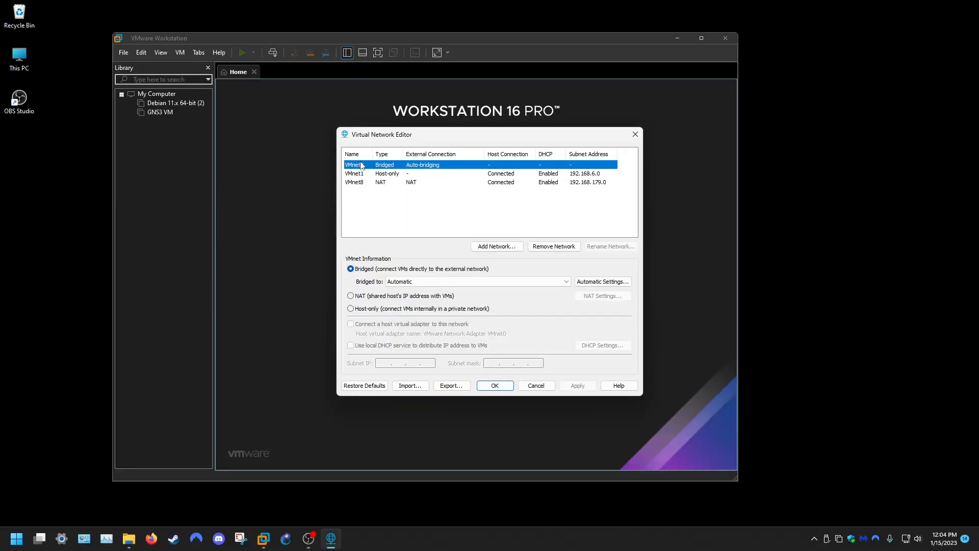
With VMnet1 selected, restore defaults so VMnet1/VMnet8 get subnets 192.168.216.0 and 192.168.152.0
click(354, 173)
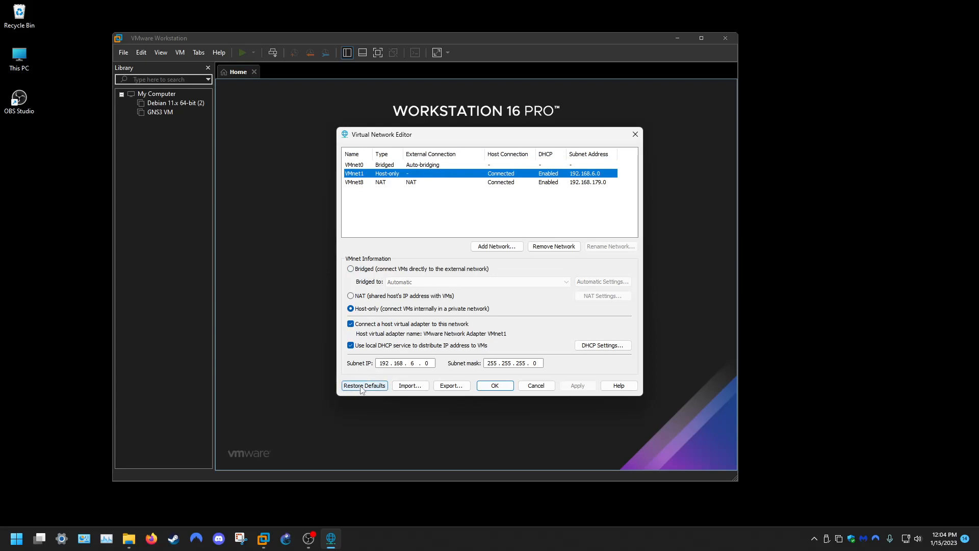
click(365, 386)
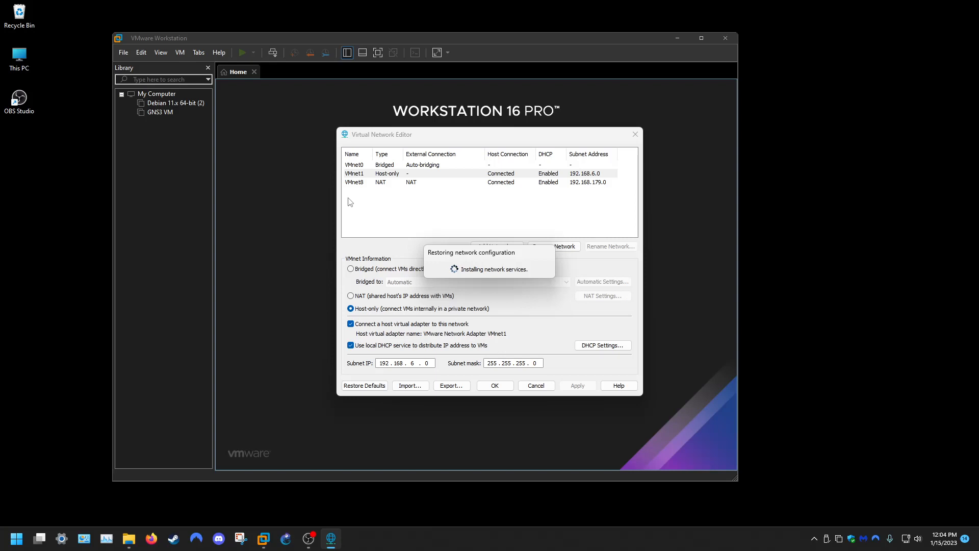
mouse_move(403, 191)
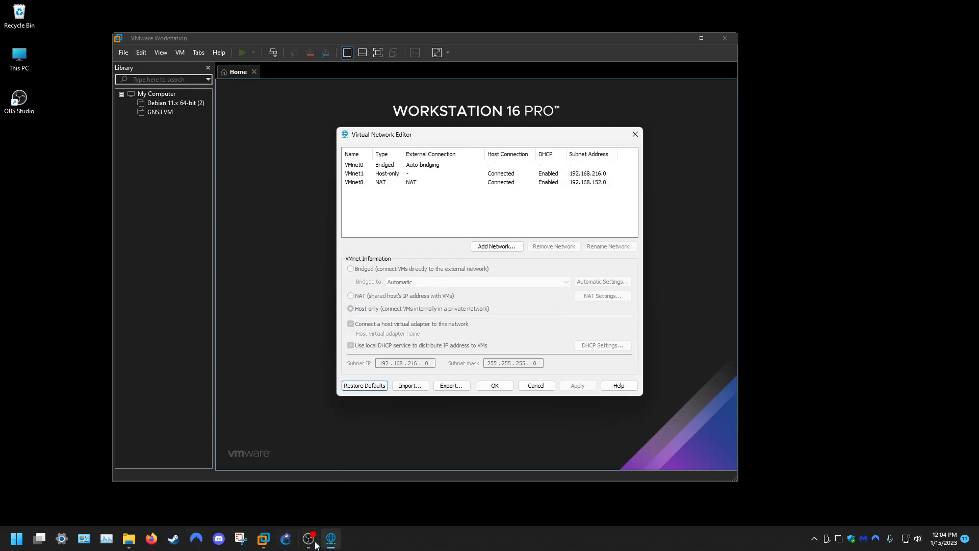
mouse_move(442, 374)
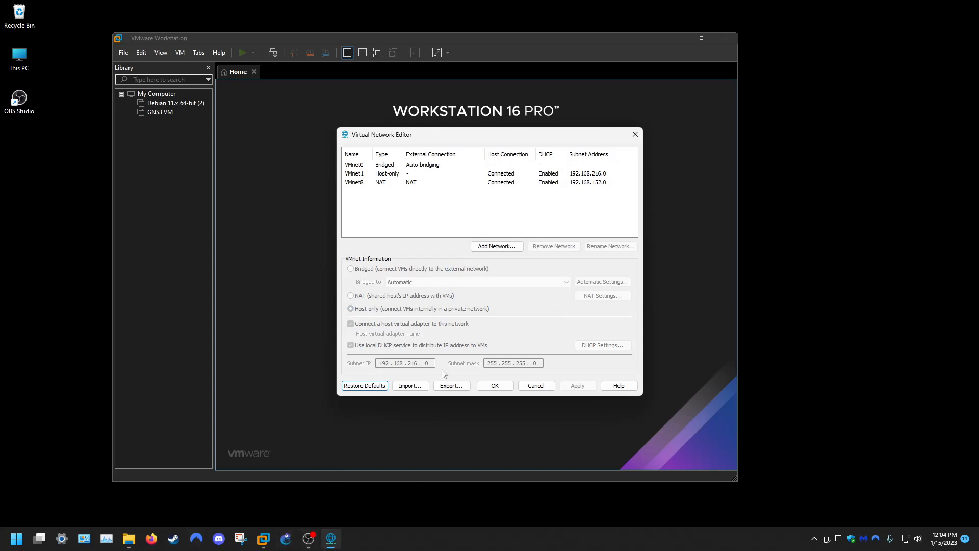
mouse_move(507, 313)
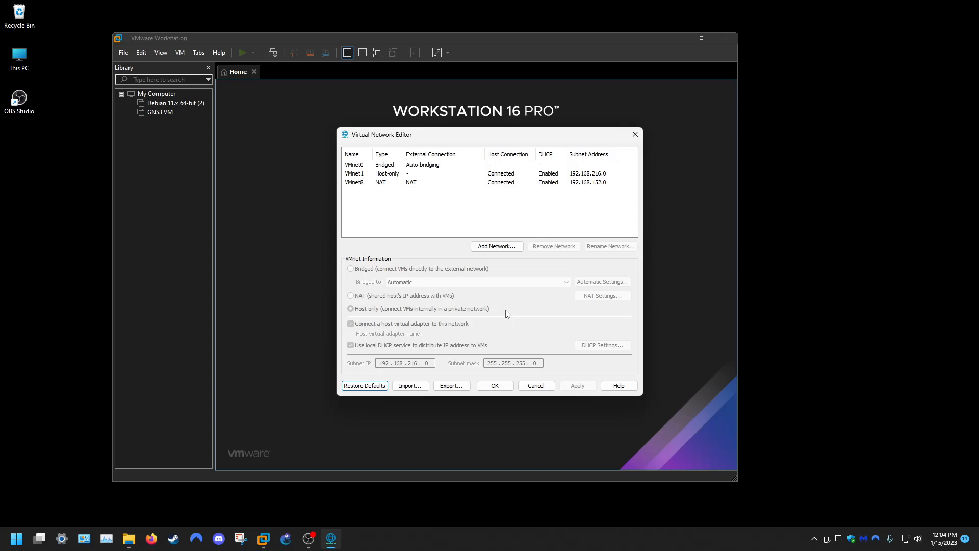